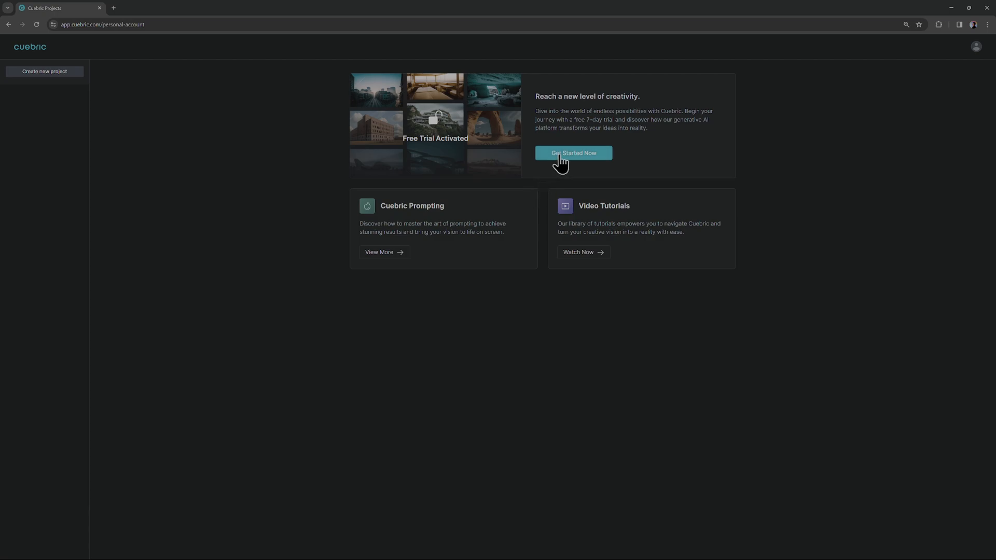
- Start a project from Get Started Now and create a 1280×720 16:9 canvas
left_click(573, 153)
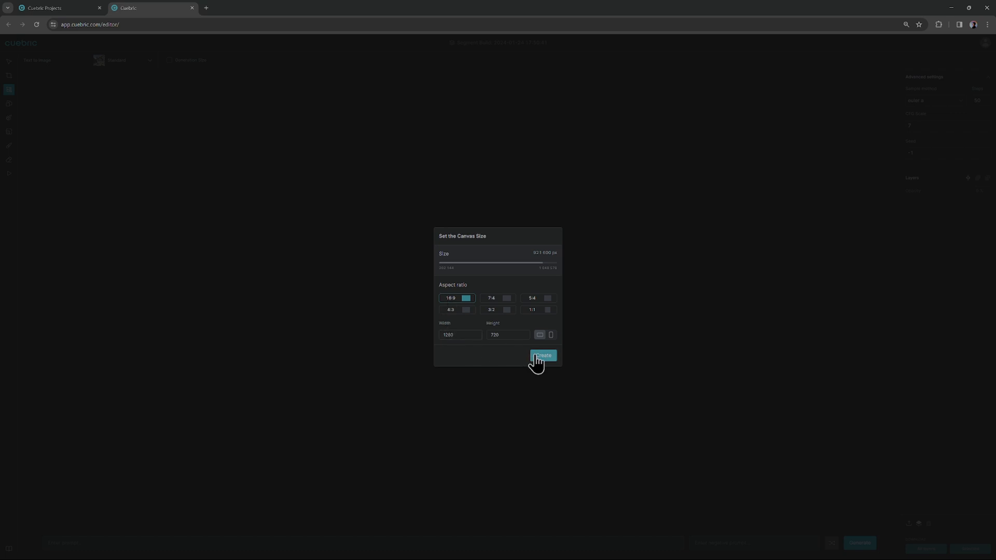
left_click(541, 355)
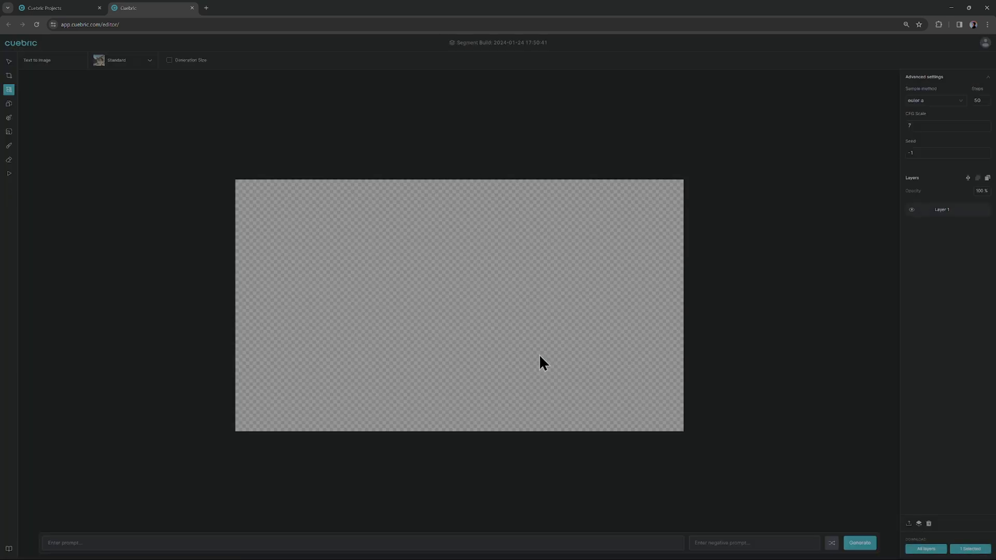
mouse_move(387, 268)
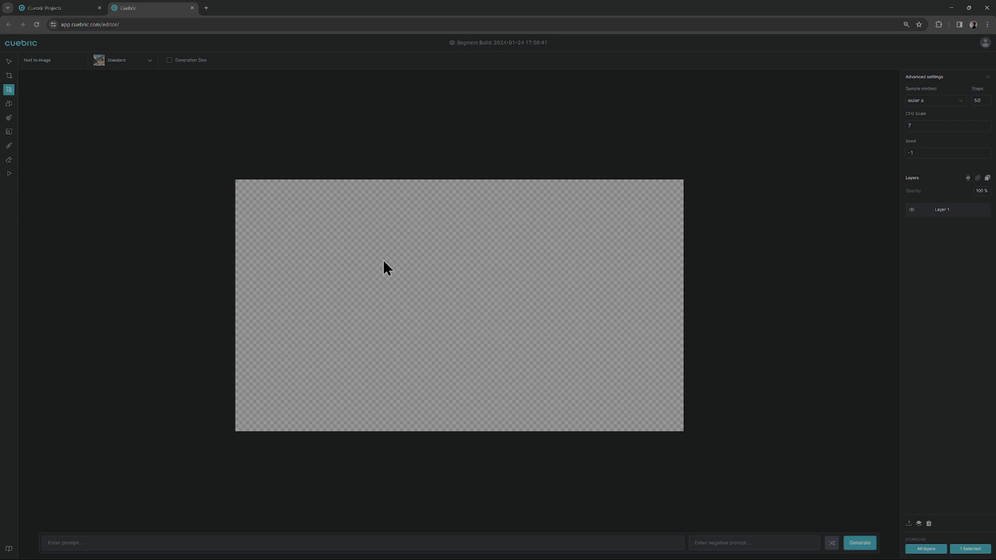
- Pick Graphic from the text-to-image model dropdown instead of Standard
left_click(125, 59)
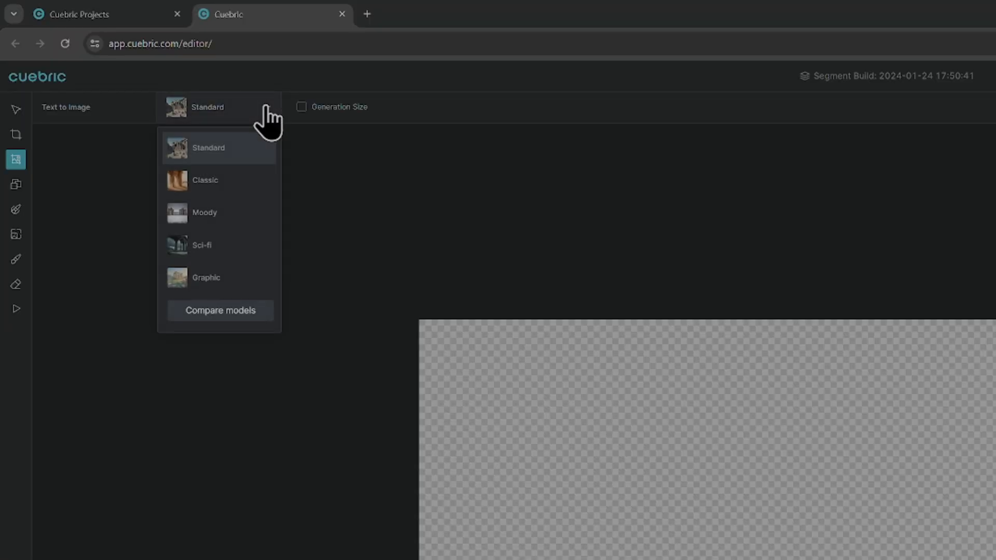
mouse_move(241, 278)
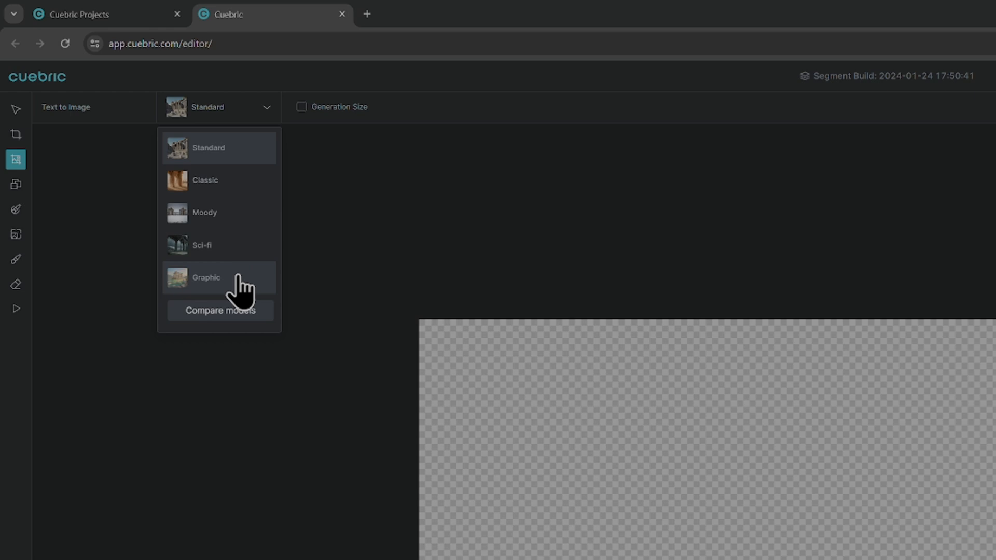
left_click(206, 277)
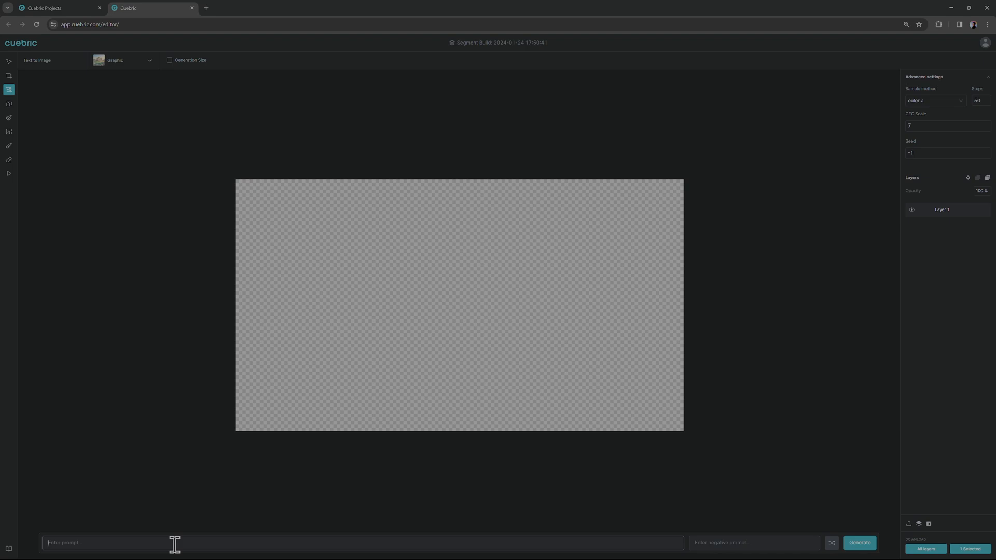
- Type the close-up exotic bird prompt with city view background and clean lines
type("close-up sr")
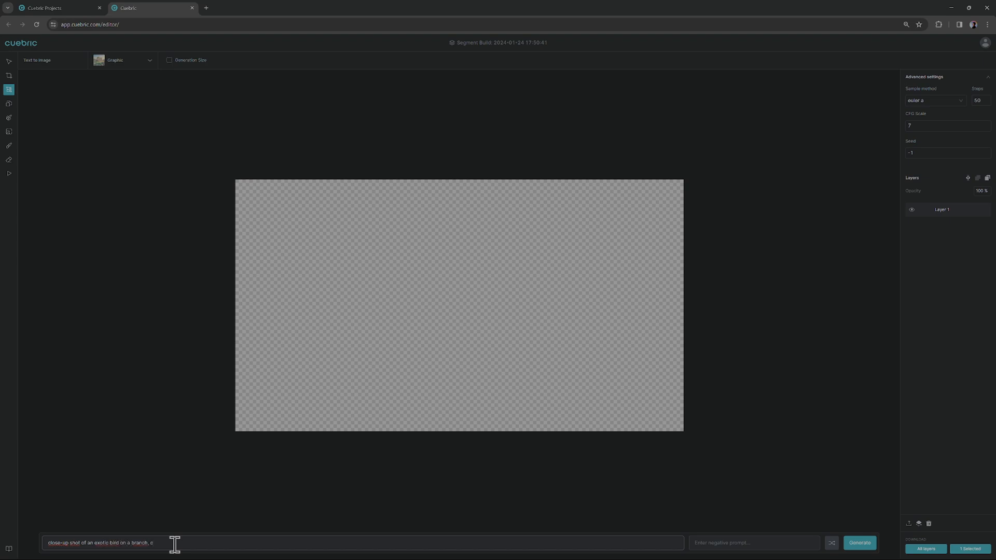
type("ity view")
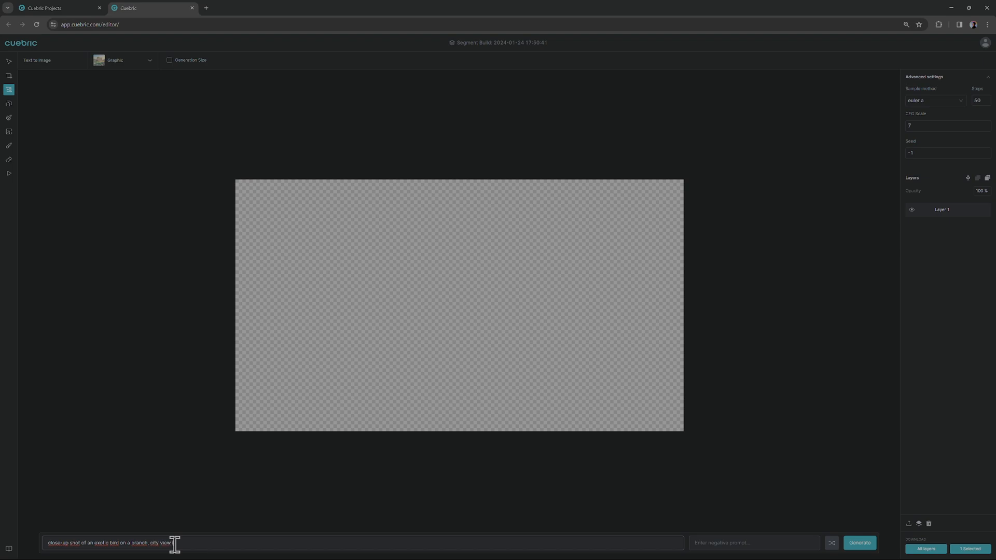
type("the background")
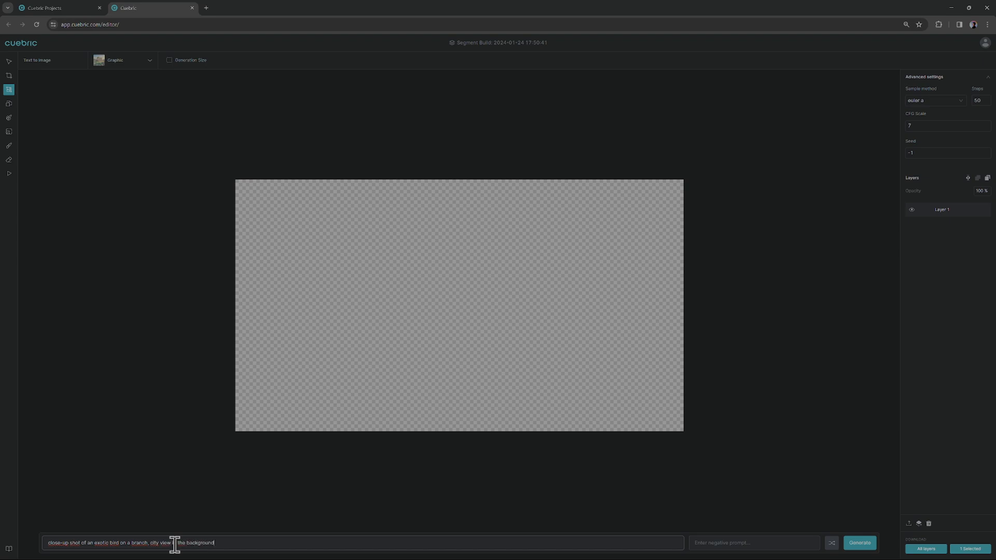
type(", clean lines")
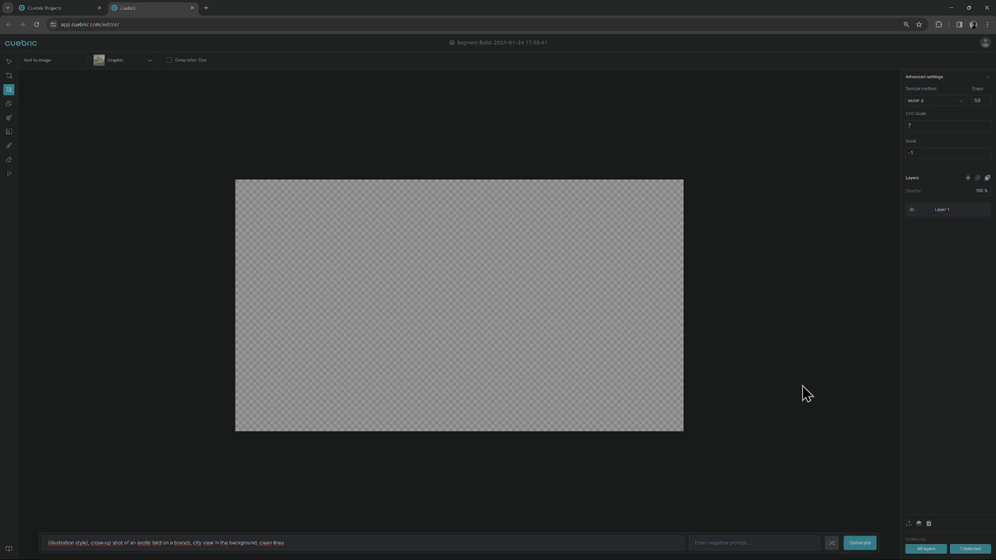
mouse_move(922, 139)
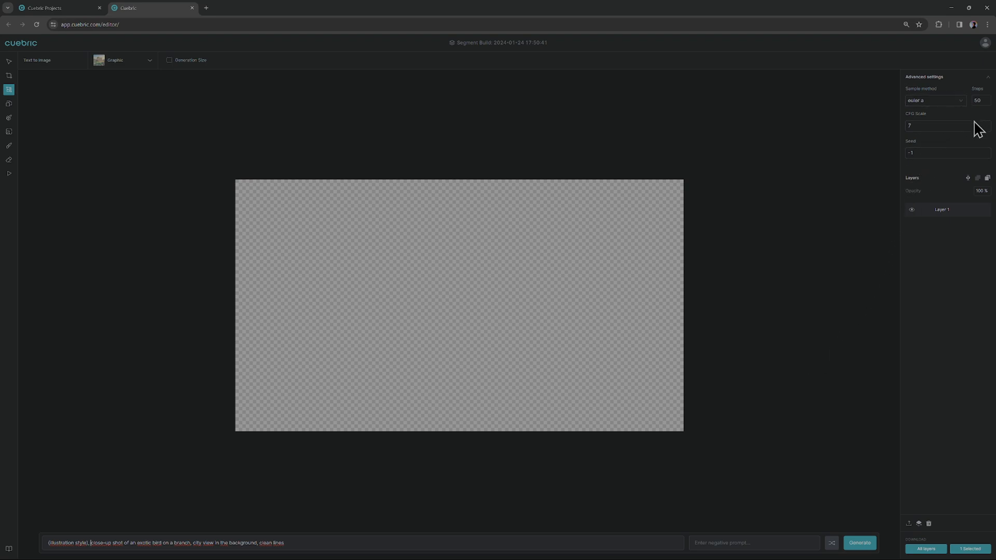
mouse_move(814, 360)
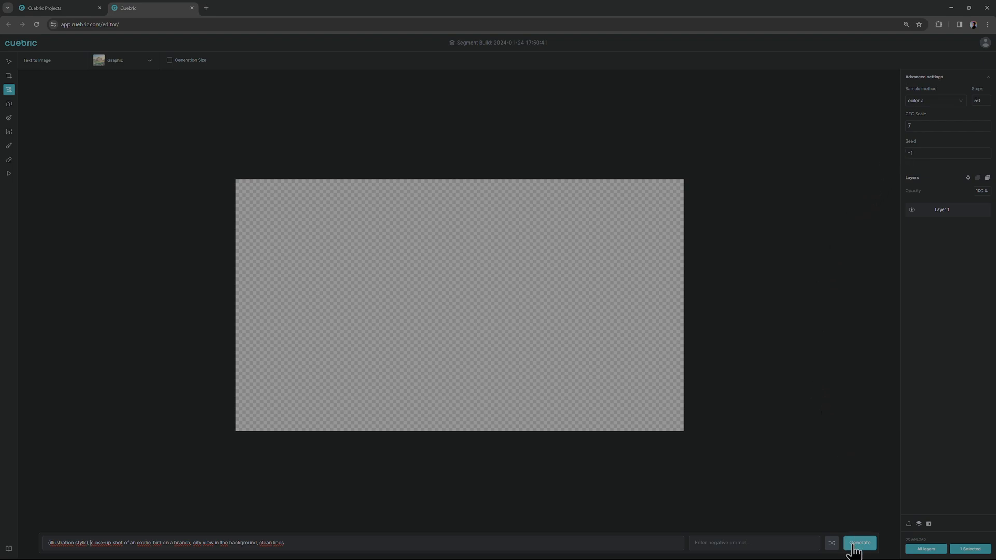
- Generate the bird-on-branch city skyline illustration as Layer 2
left_click(859, 545)
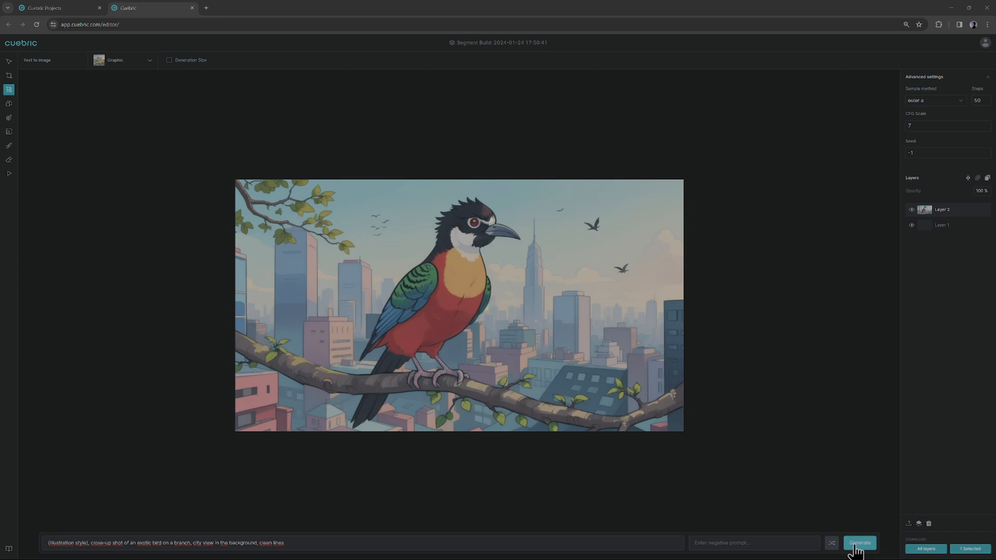
mouse_move(698, 339)
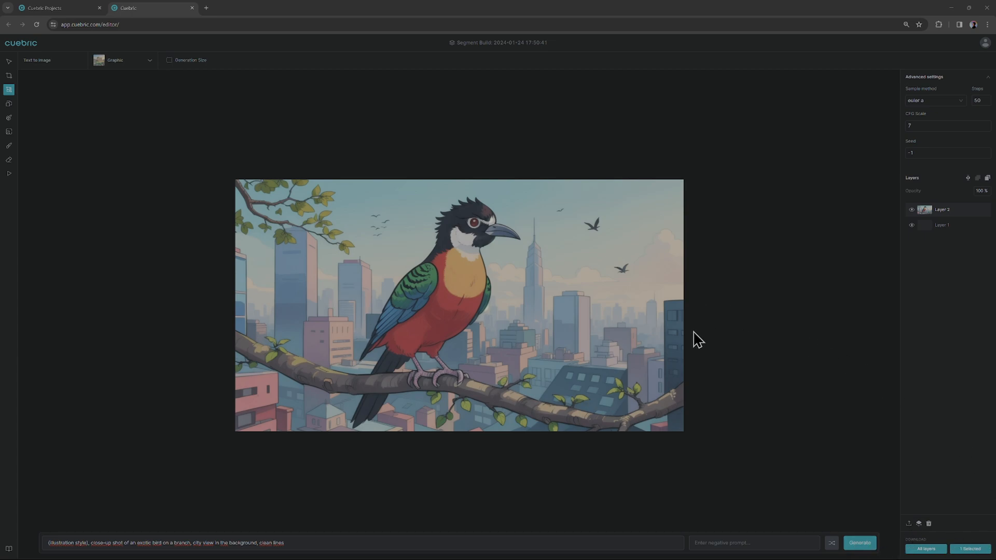
mouse_move(692, 328)
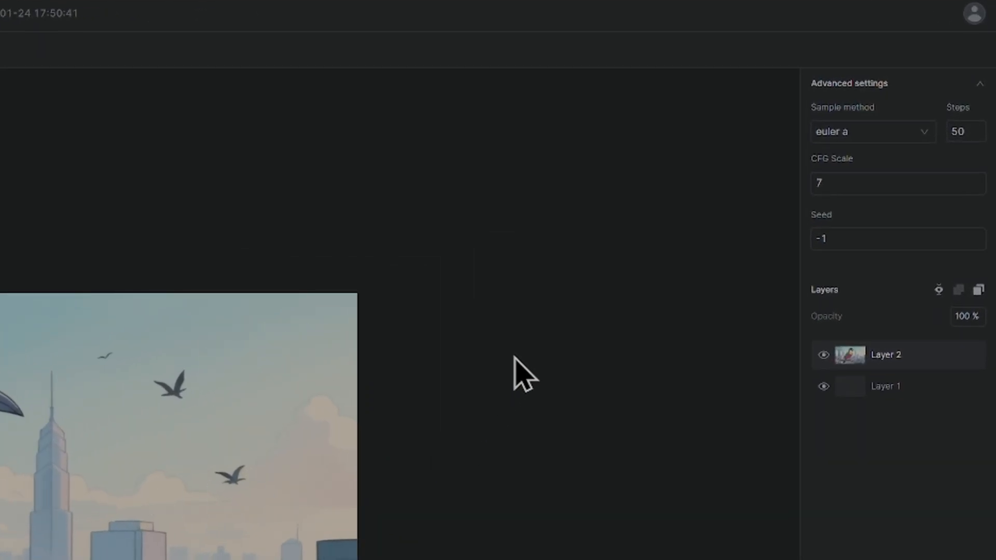
mouse_move(769, 197)
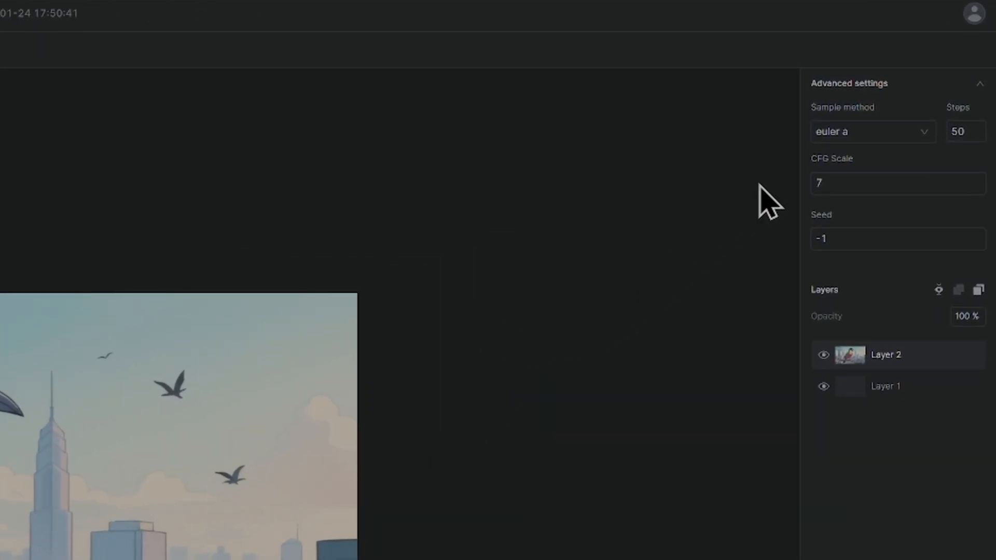
- Choose the dpmpp 2m karras sampler with 80 steps and CFG scale 8
left_click(871, 132)
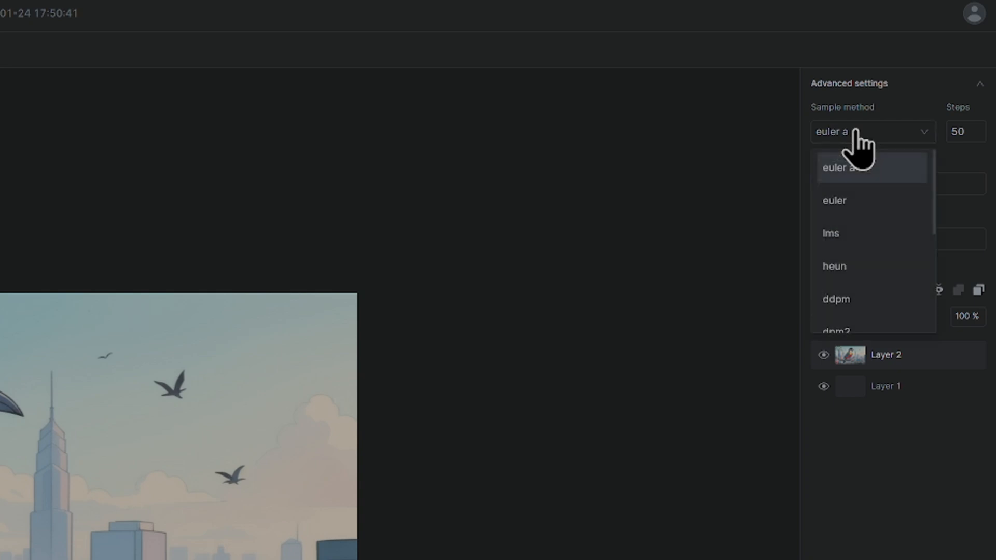
scroll("down", 3)
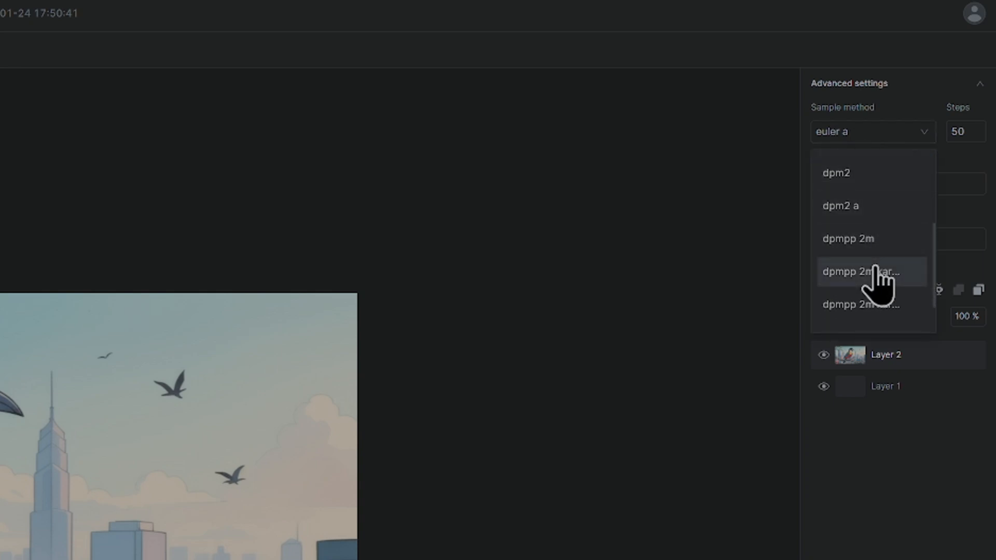
left_click(861, 272)
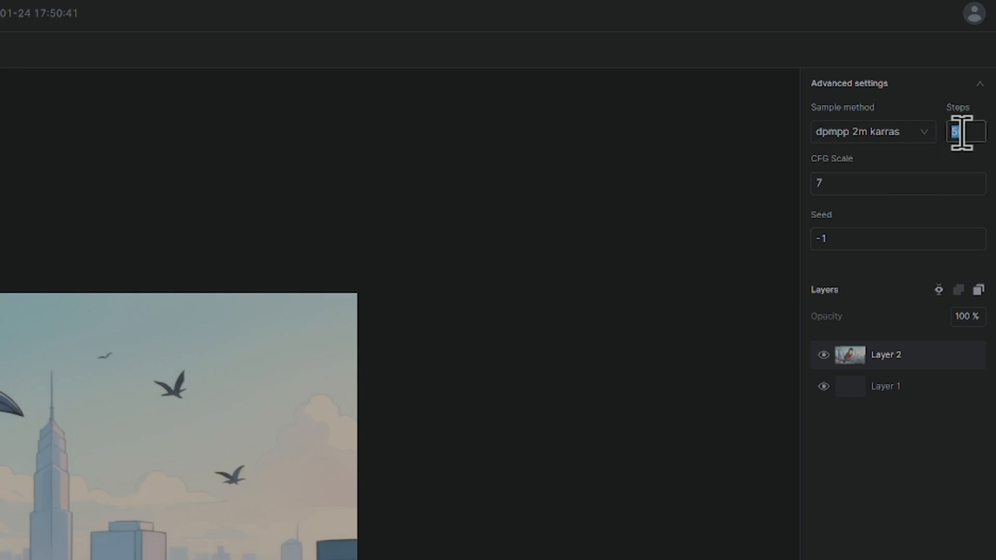
type("80")
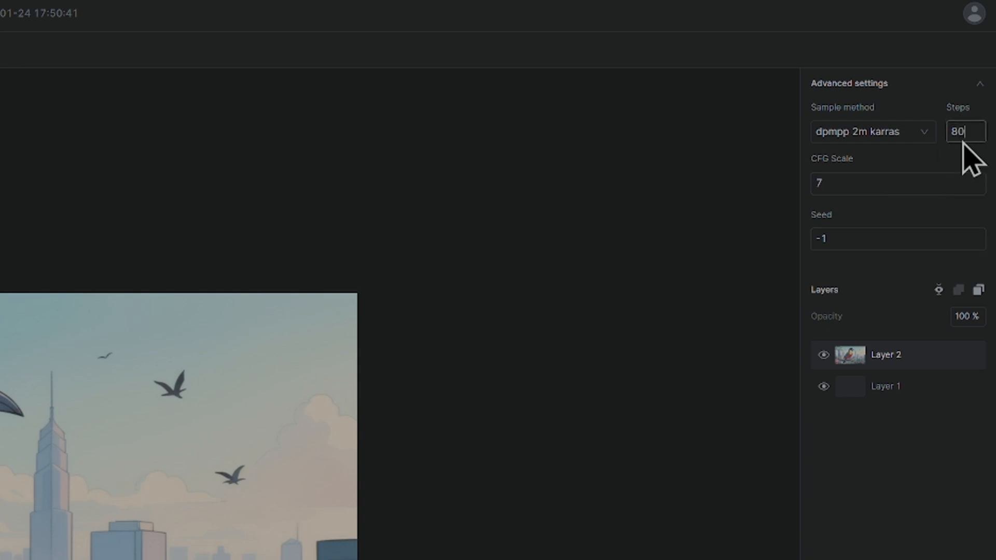
mouse_move(854, 191)
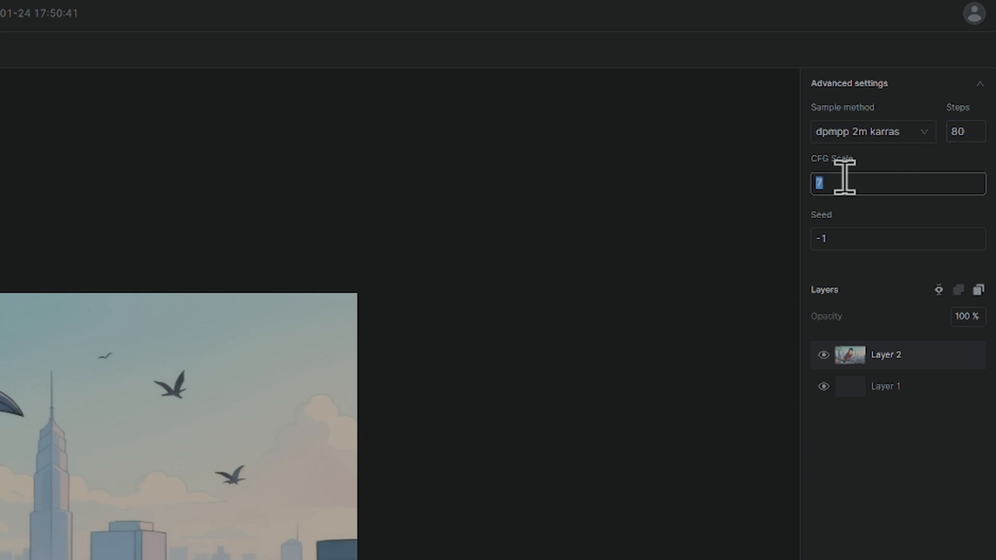
type("8")
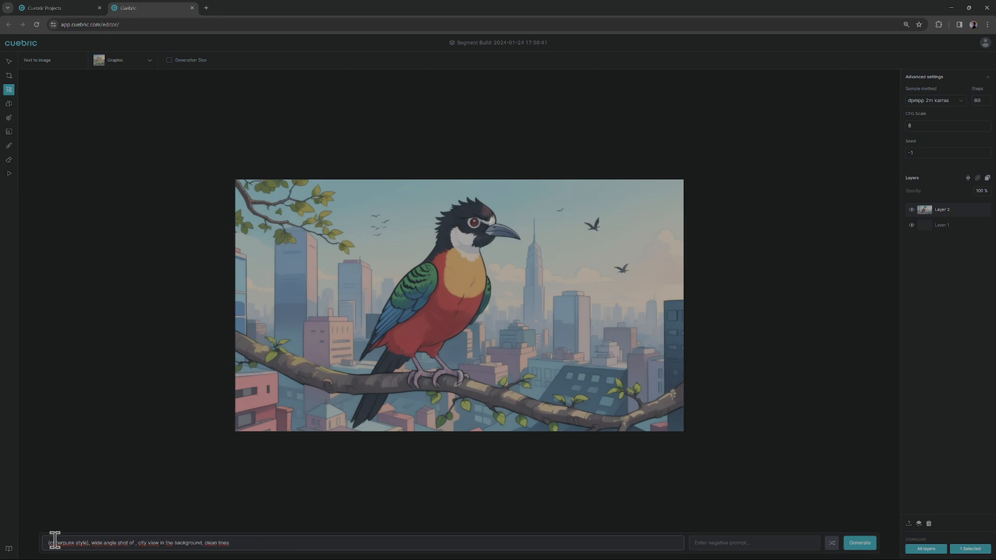
- Add 'under bridge' to the prompt and generate the cyberpunk scene as Layer 3
type("under bridge,")
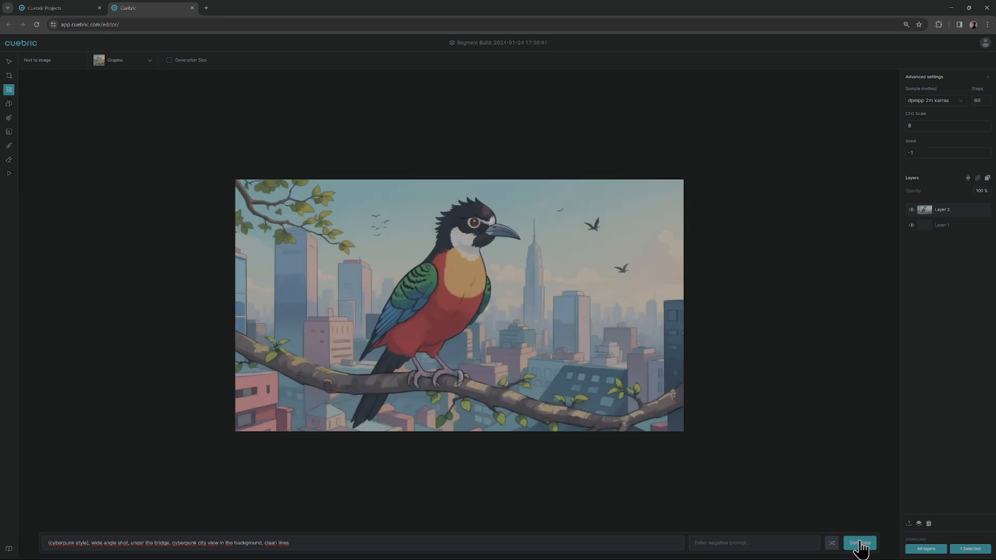
left_click(859, 543)
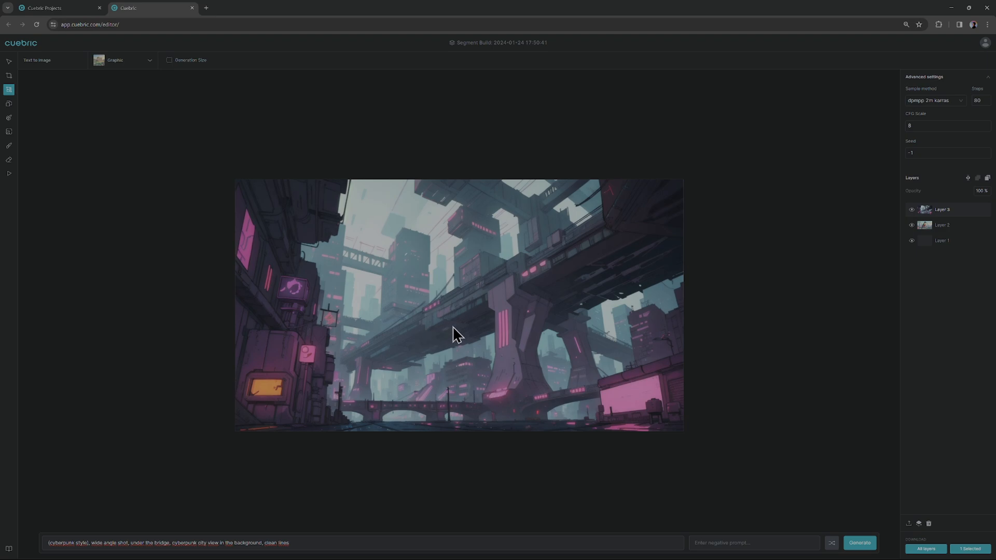
mouse_move(196, 232)
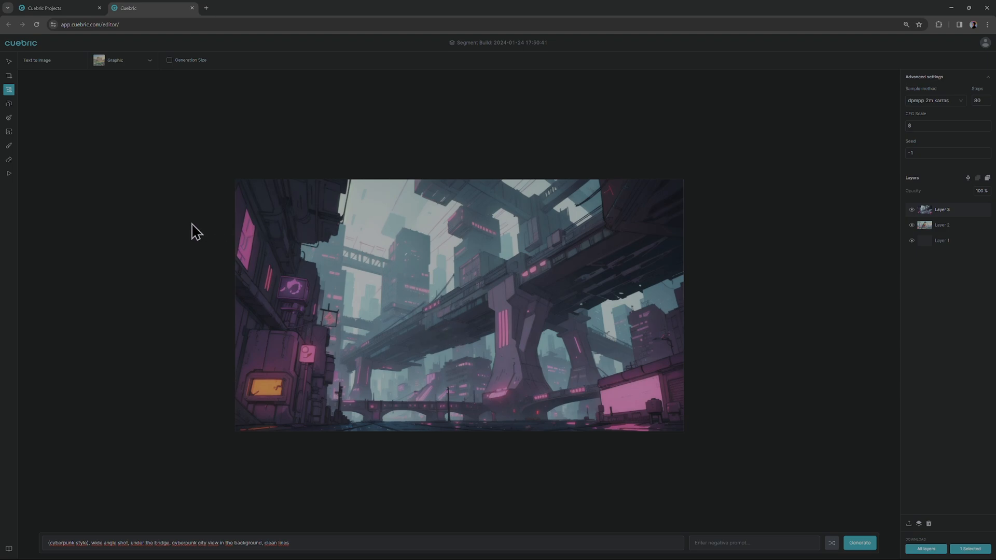
mouse_move(116, 477)
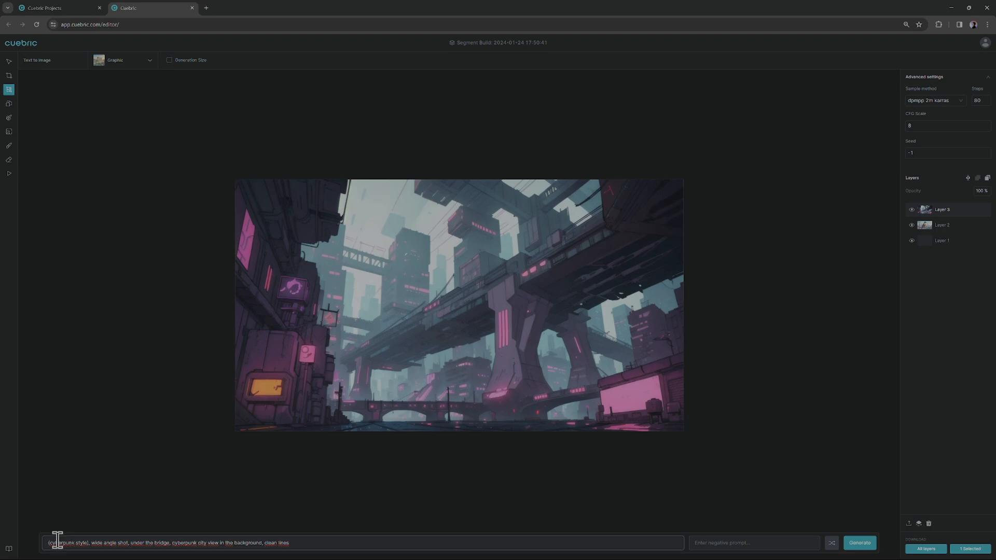
- Select the style and shot words, then enter negative prompt 'people, human, man, woman'
double_click(63, 543)
type("70's anim")
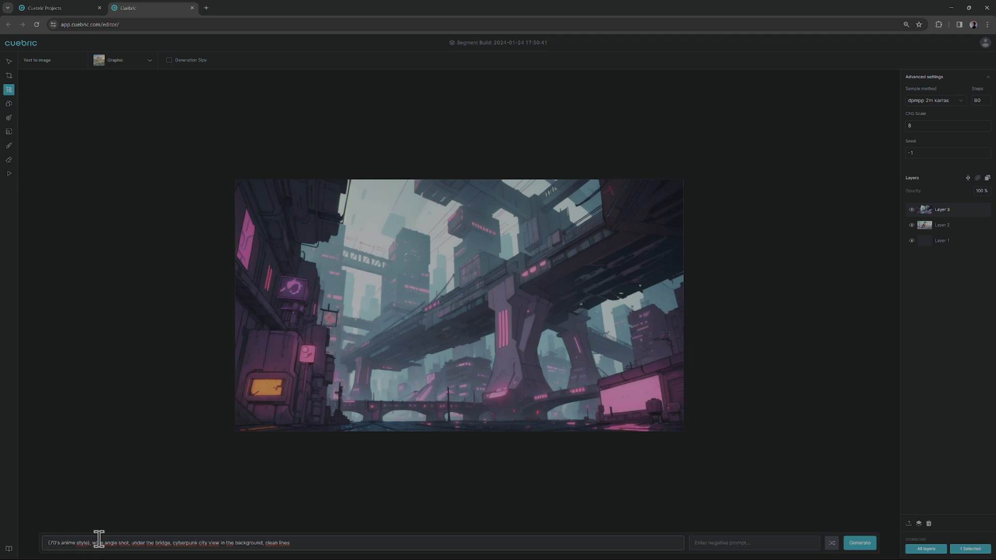
double_click(104, 543)
type("(70's anime style), eye-level shot, sakura trees in a narrow street, daylight cyberpunk")
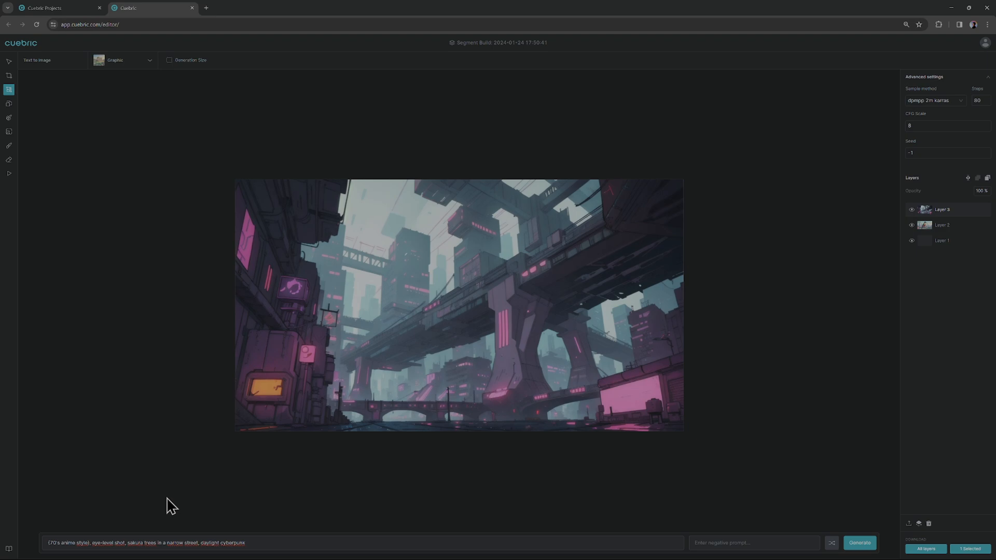
left_click(754, 543)
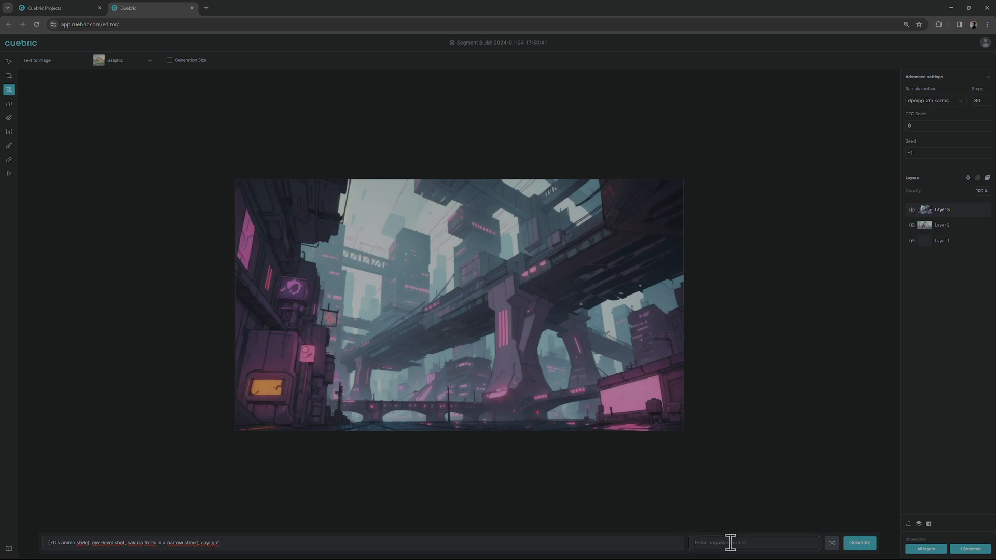
type("people")
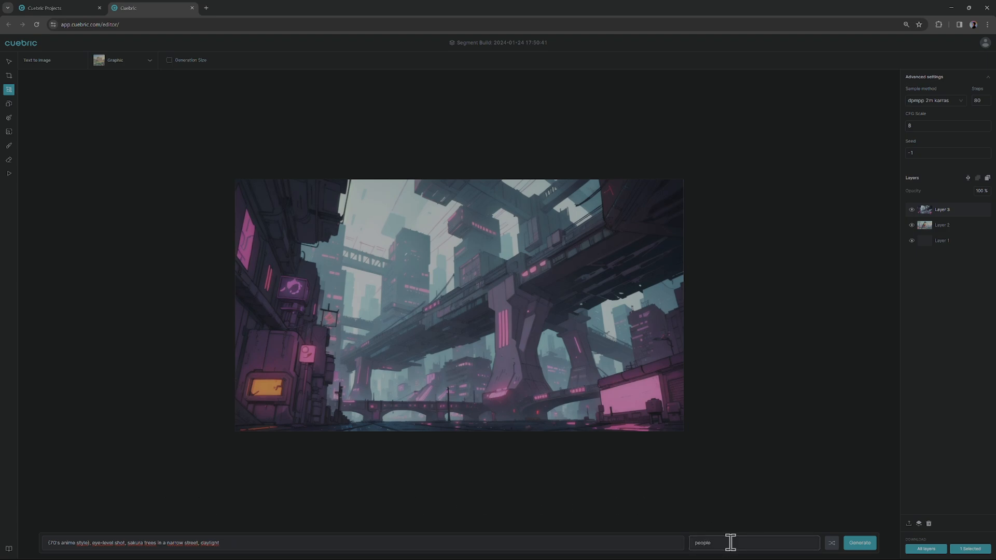
type(", human")
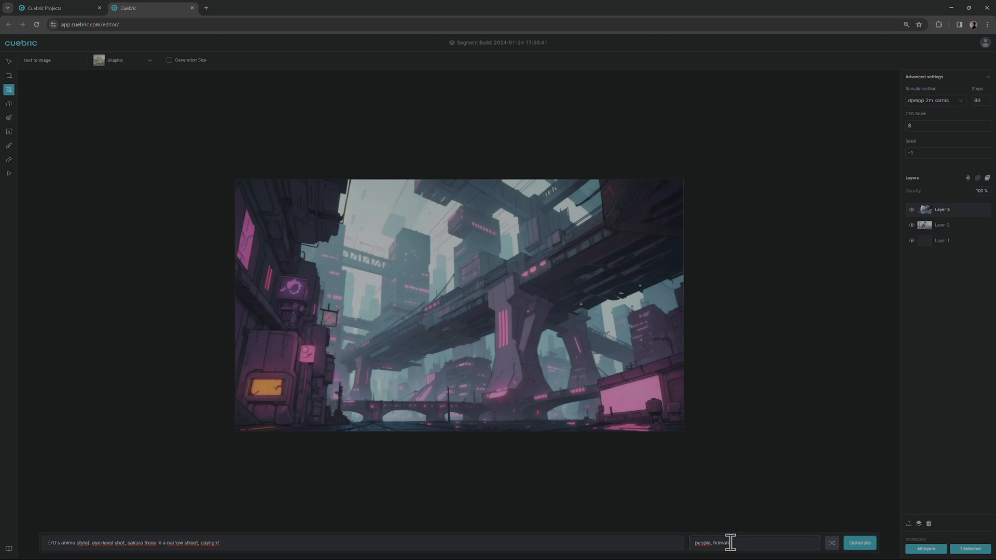
type("man, woman")
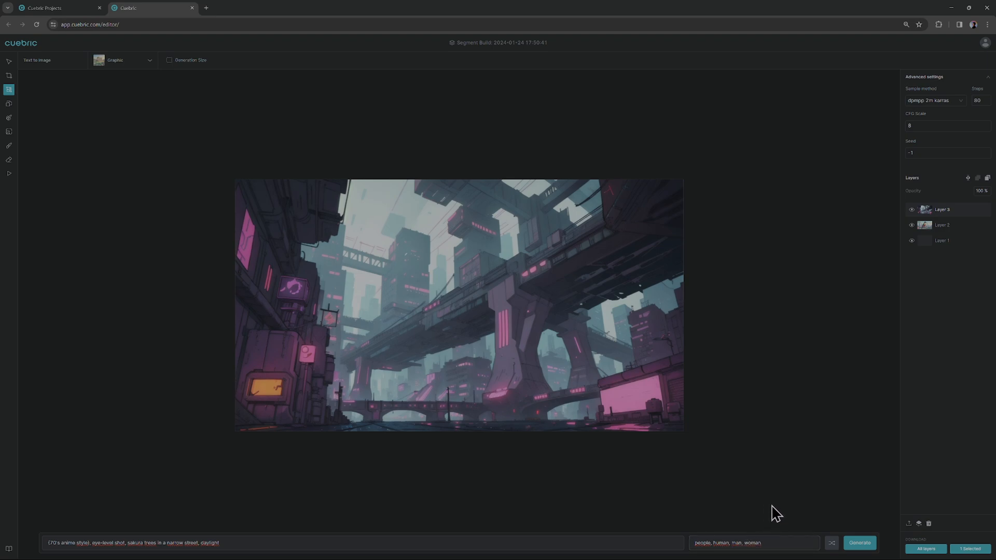
mouse_move(844, 503)
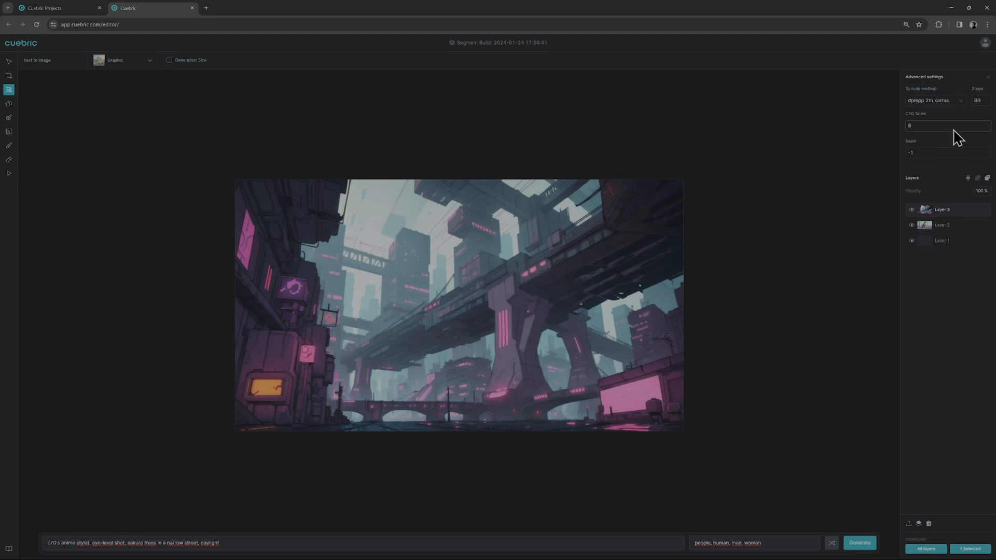
- Set CFG scale 7 and 90 steps, then generate the sakura street image
left_click(980, 100)
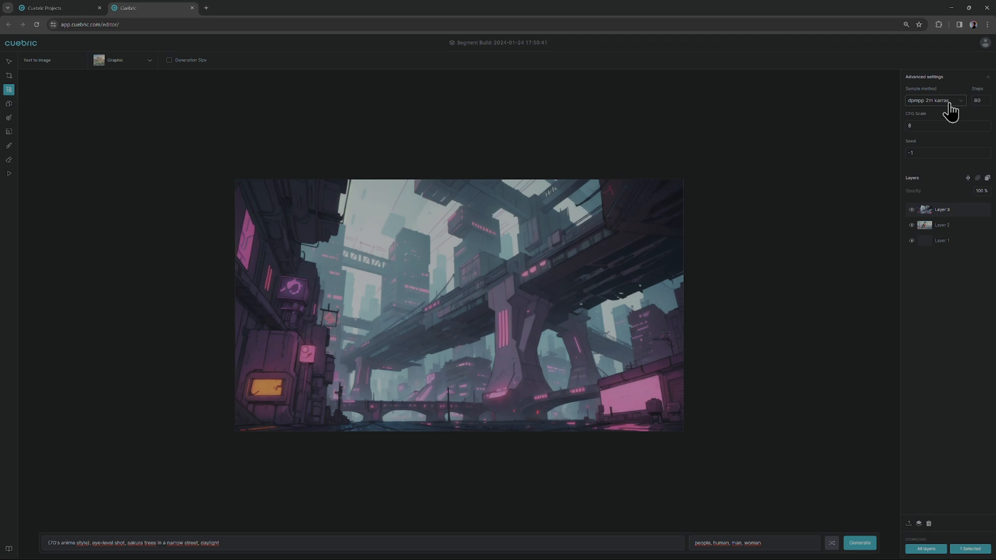
left_click(933, 99)
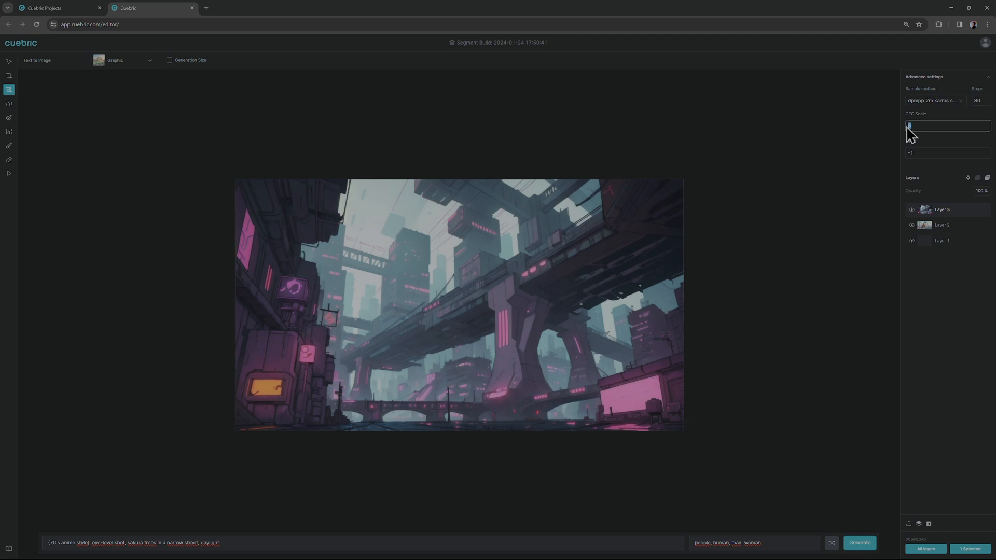
type("7")
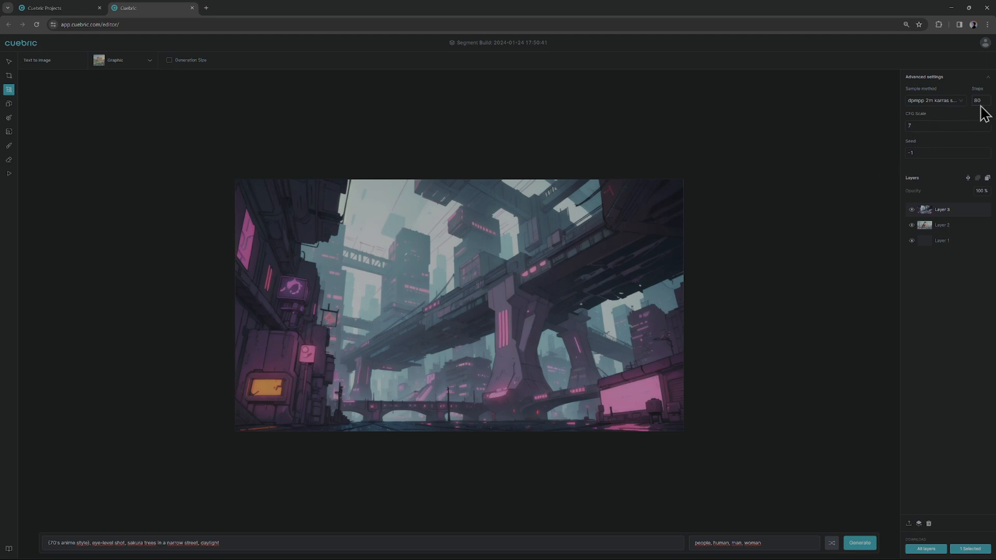
left_click(978, 100)
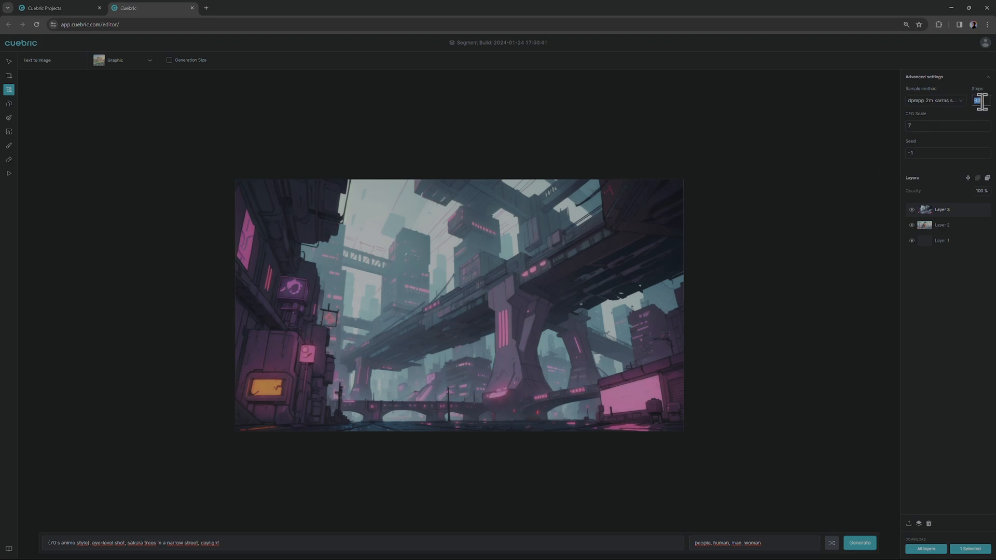
type("90")
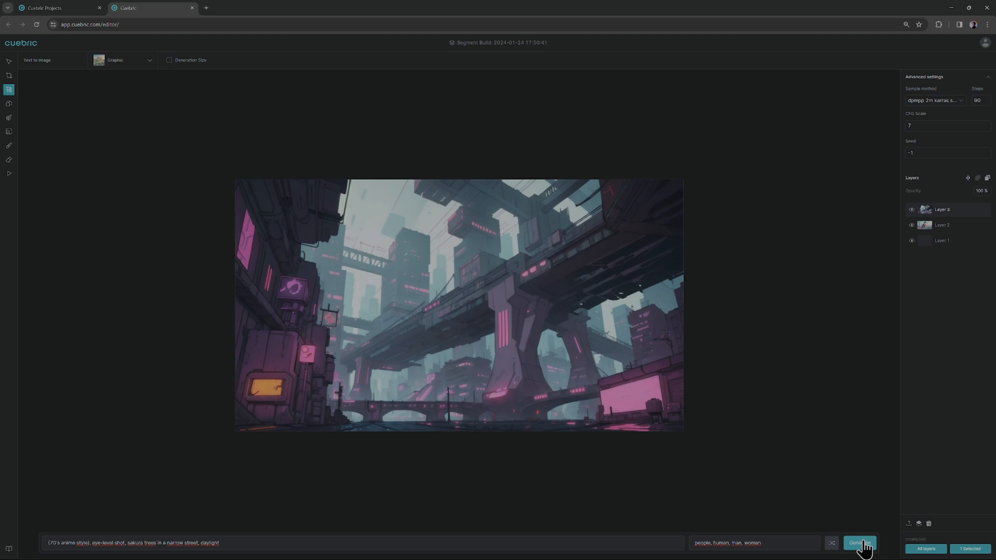
left_click(859, 543)
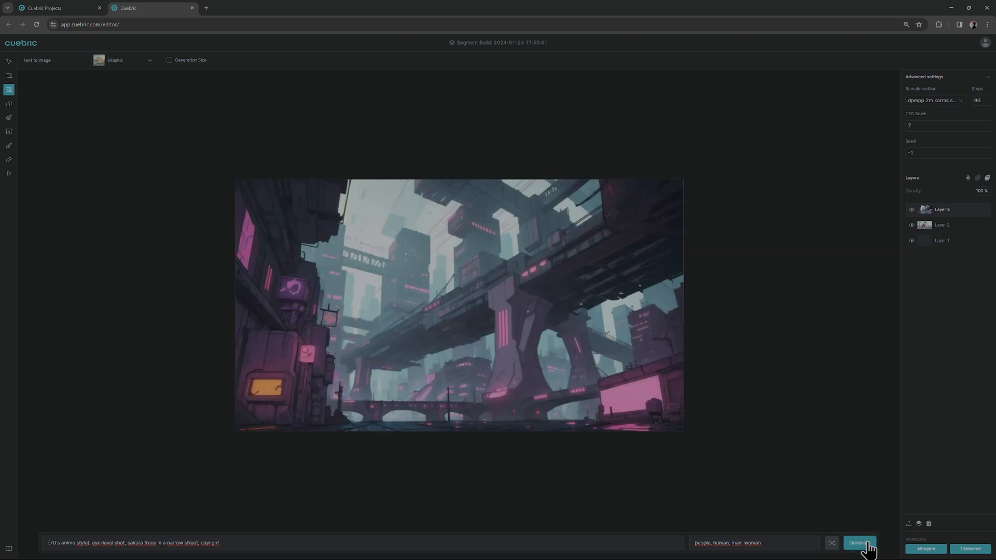
left_click(859, 543)
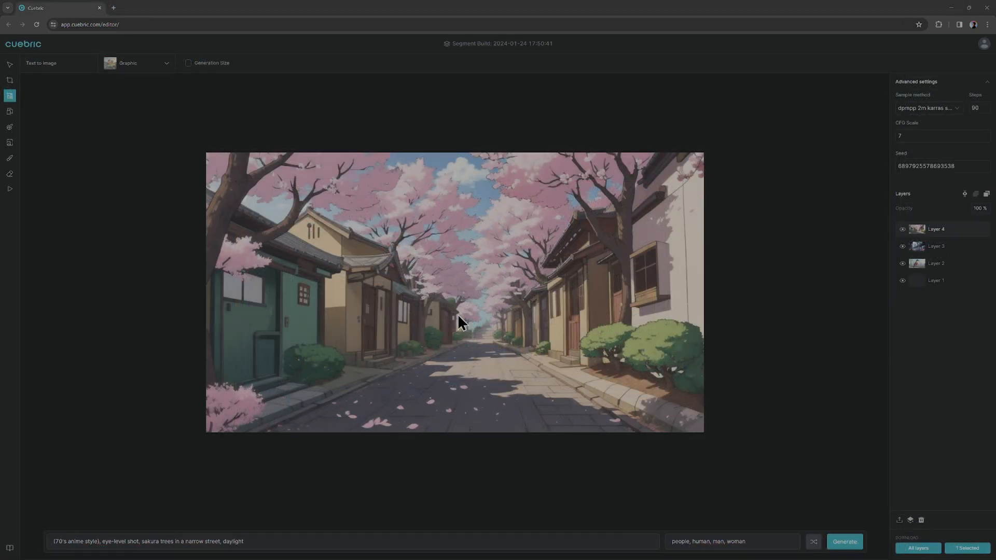
mouse_move(796, 292)
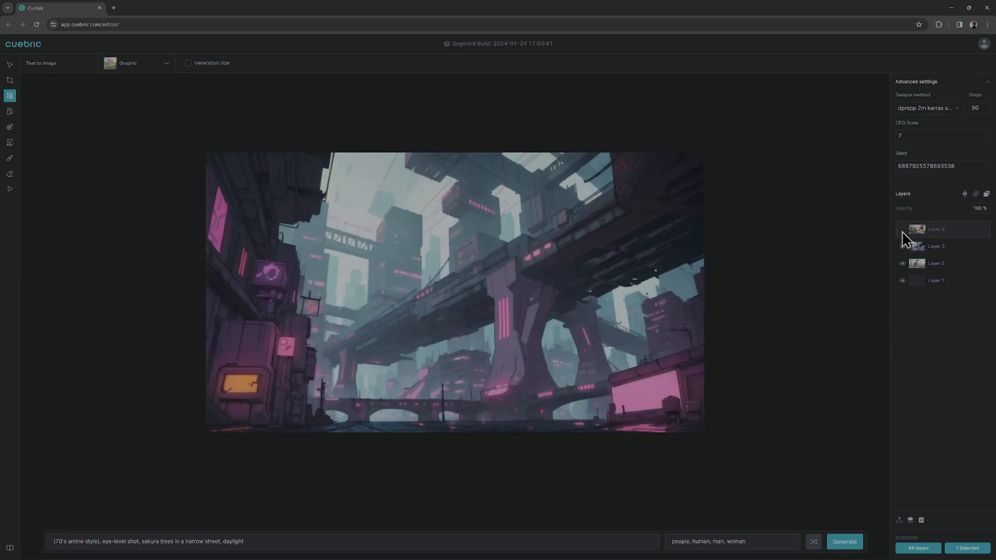
- Hide the sakura street and cyberpunk layers and select the bird Layer 2
left_click(934, 263)
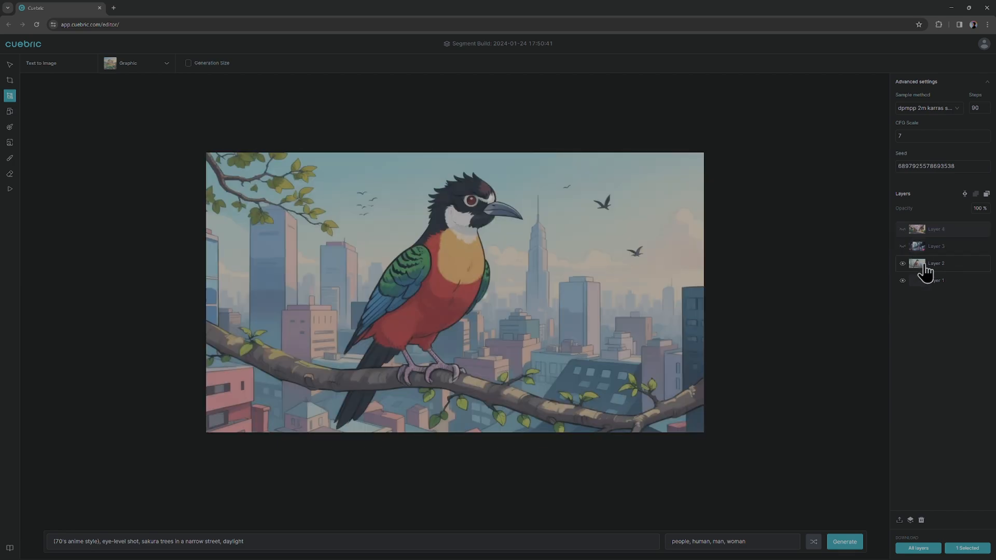
left_click(935, 263)
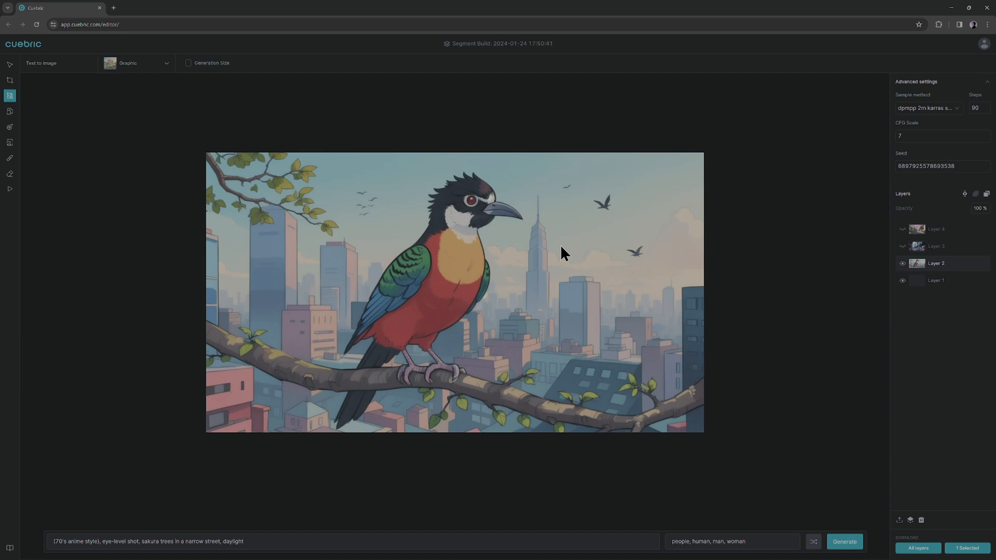
mouse_move(282, 179)
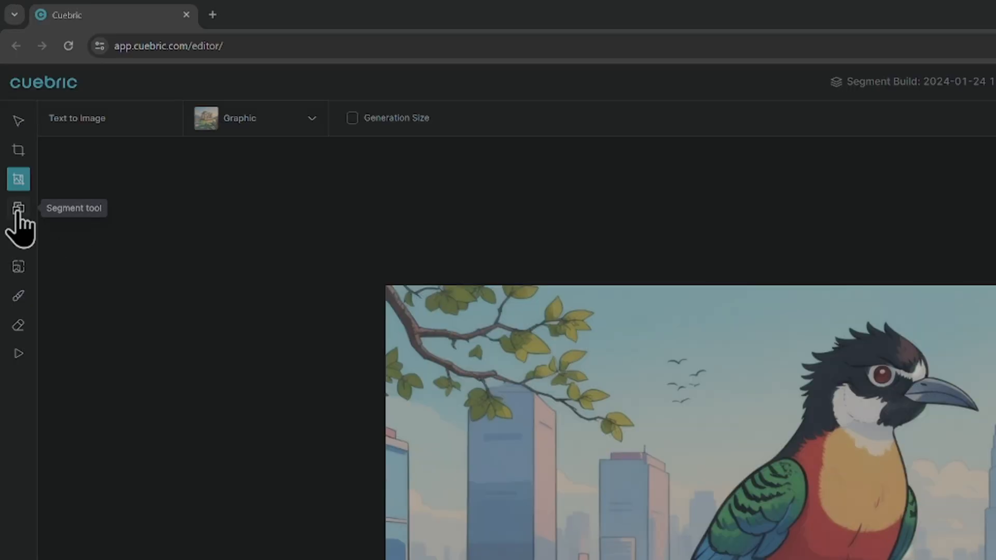
- Segment the bird and branch and extract them onto a new fifth layer
left_click(18, 208)
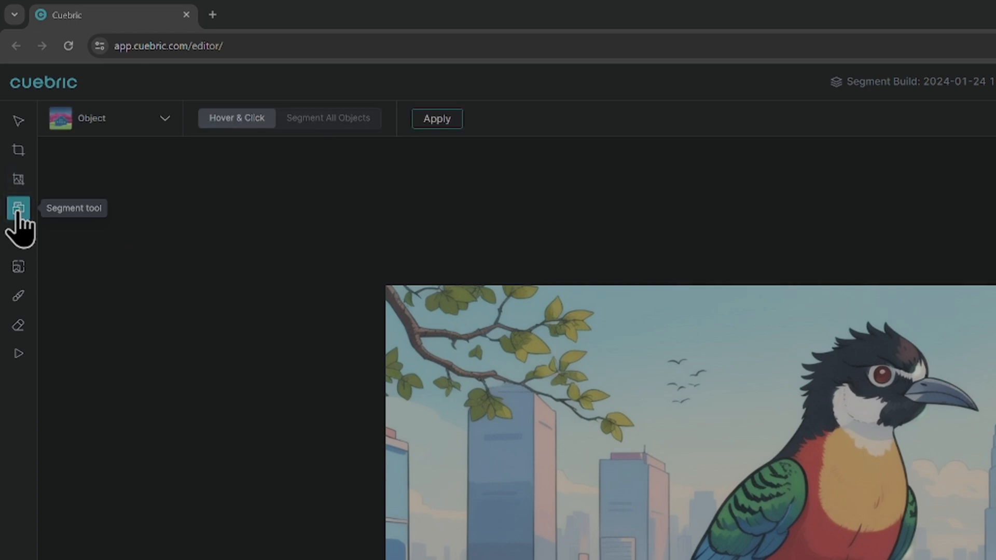
mouse_move(95, 134)
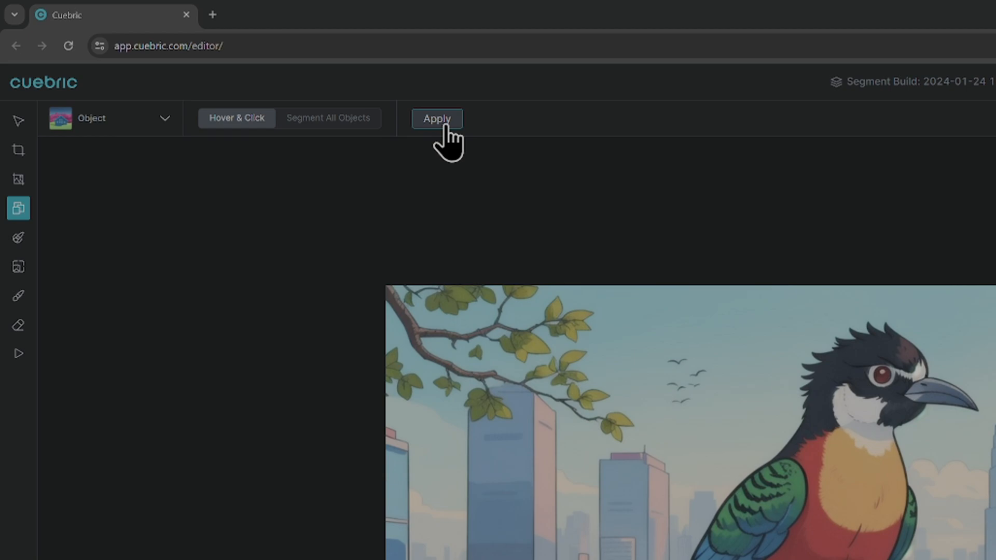
left_click(436, 118)
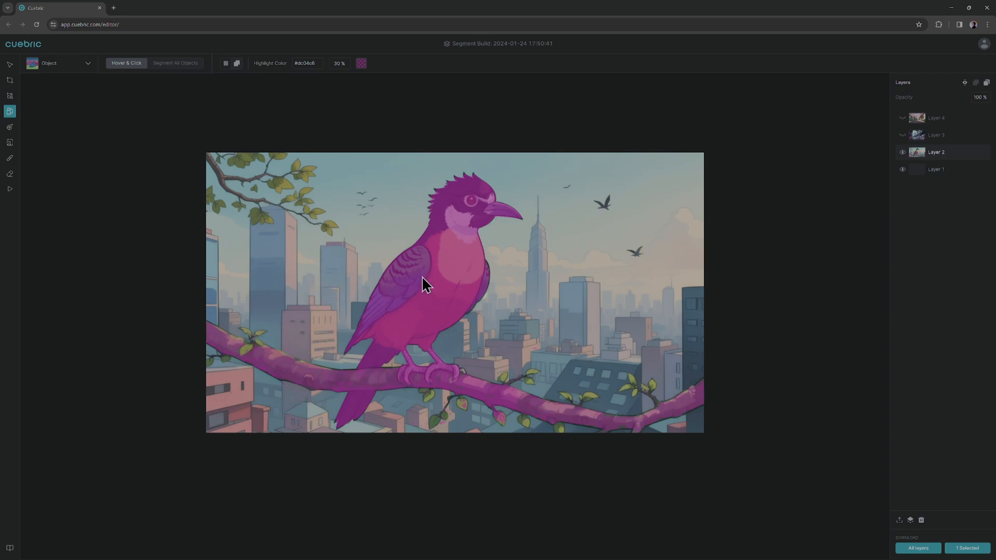
right_click(425, 285)
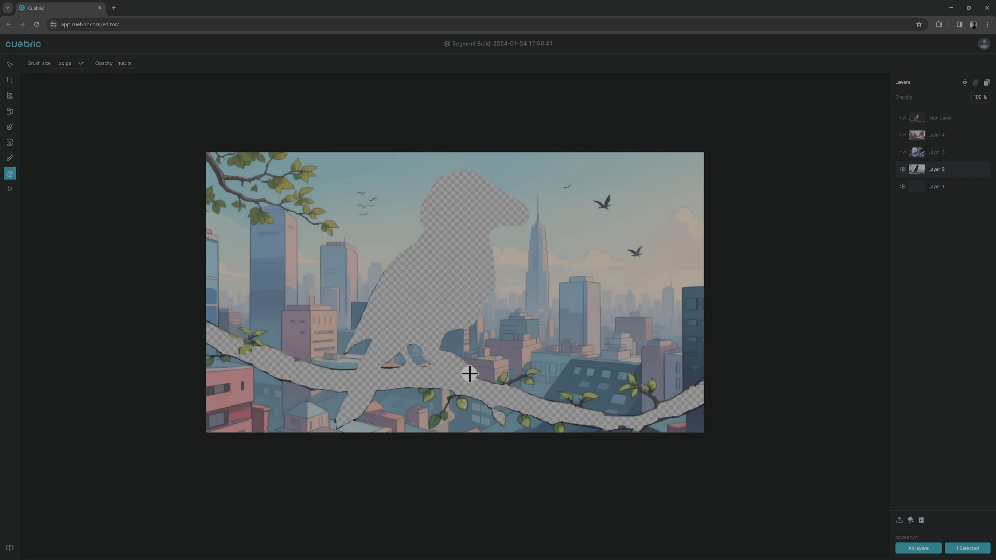
- Erase the leftover branch and leaf pixels along the bottom of Layer 2 with a 20 px eraser
left_click_drag(468, 375, 448, 409)
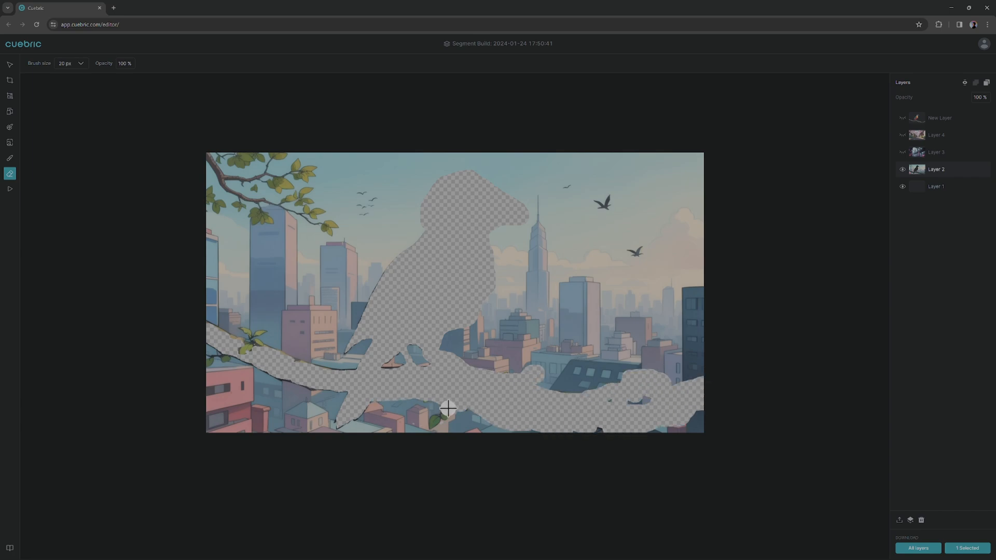
left_click_drag(448, 408, 455, 239)
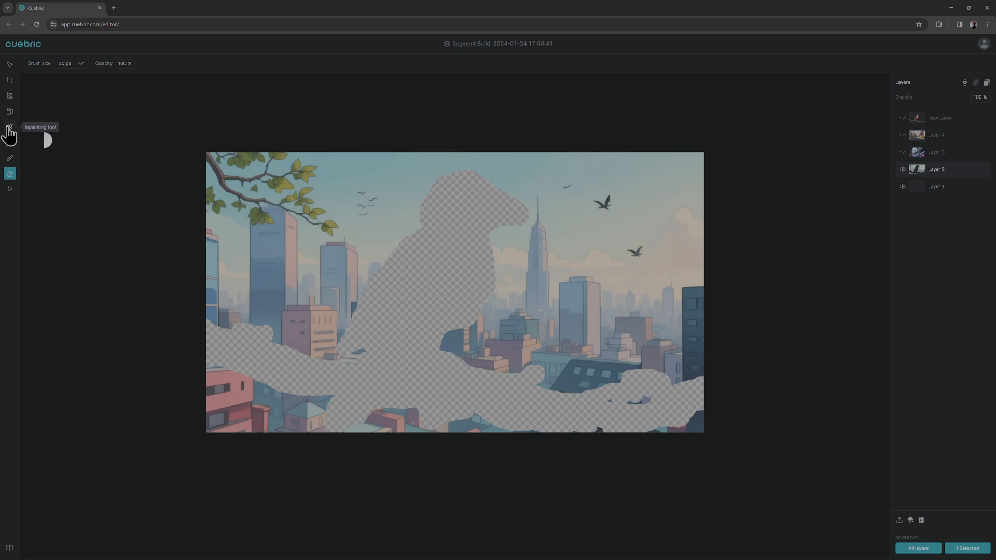
- Inpaint the transparent bird-and-branch cutout using Fill, generating new city buildings
left_click(10, 130)
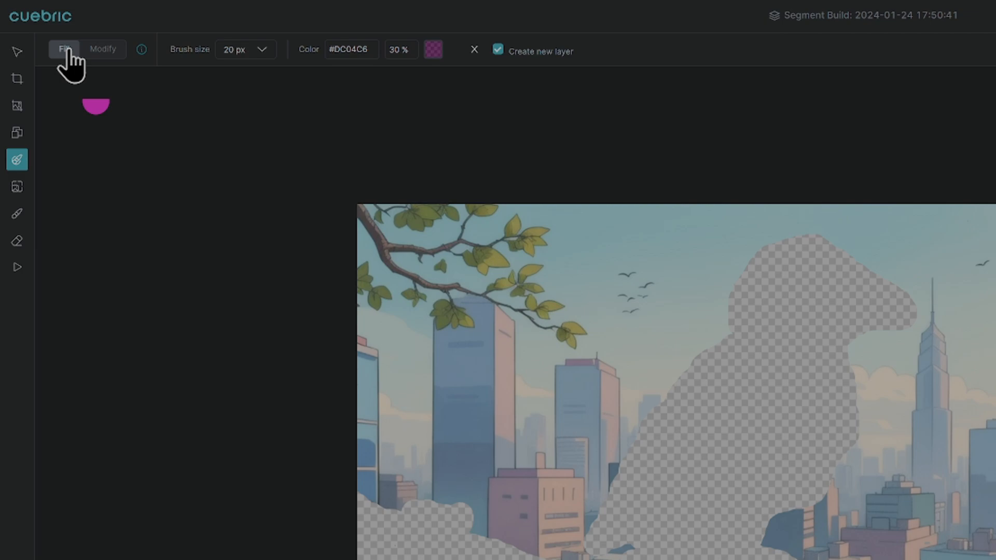
left_click(141, 50)
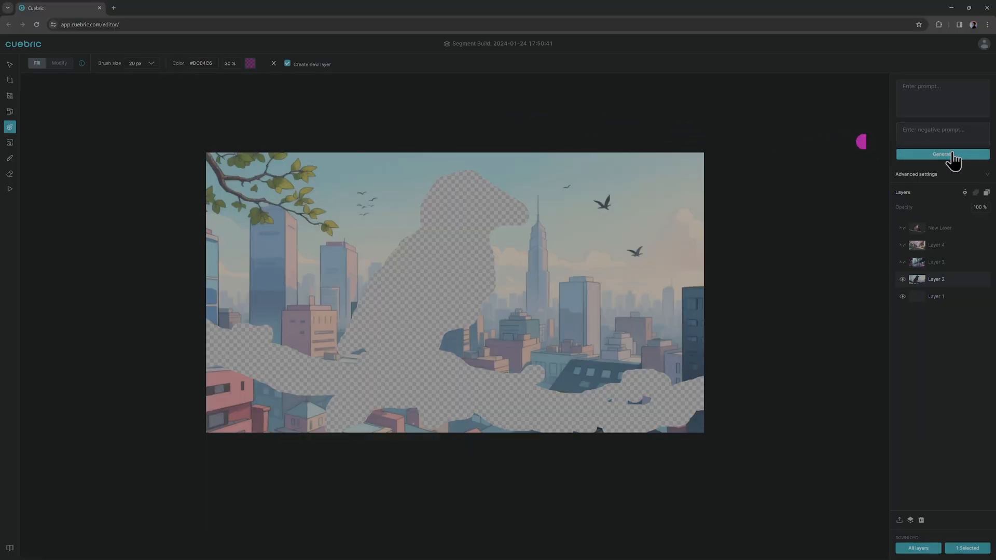
left_click(942, 153)
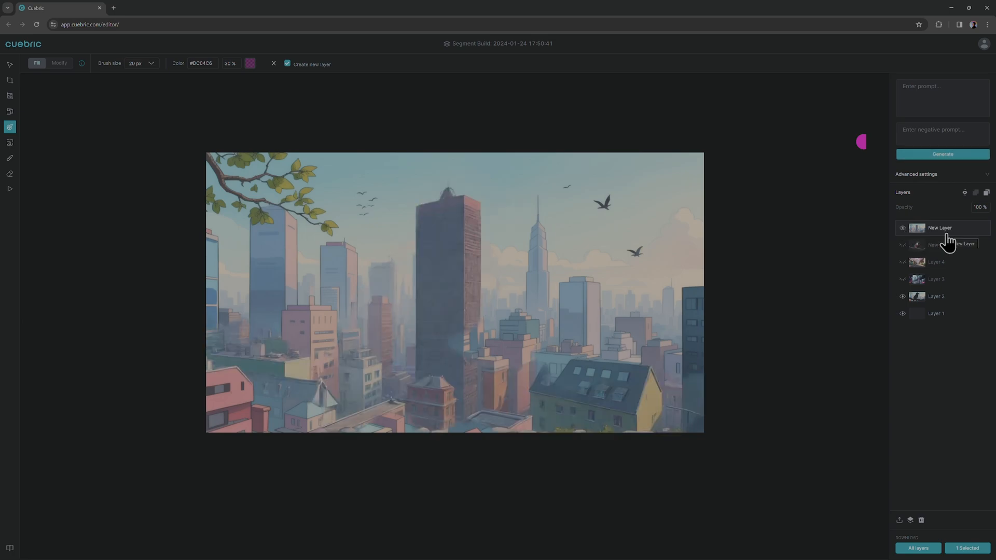
- Make the bird layer visible above the filled skyline and launch Parallax Preview
left_click(940, 245)
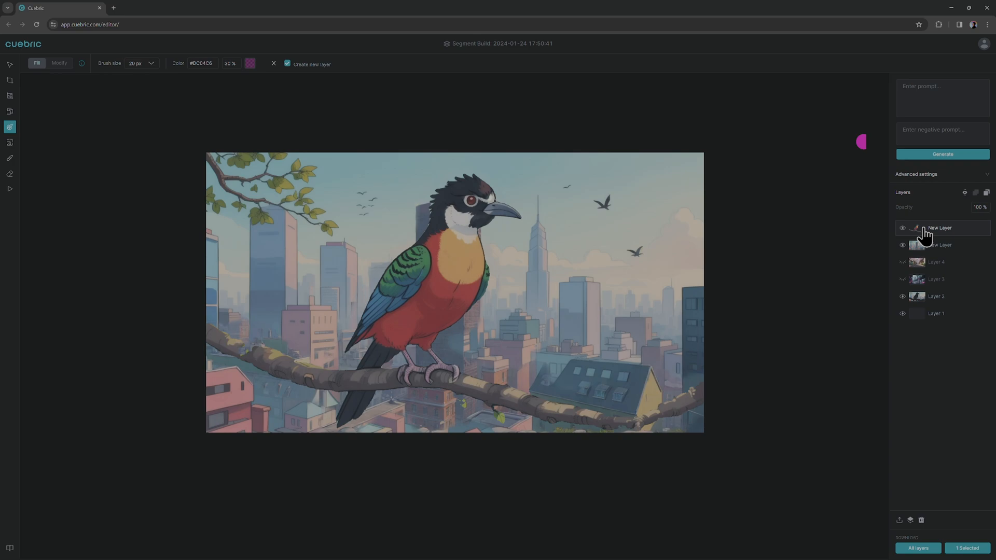
left_click(391, 215)
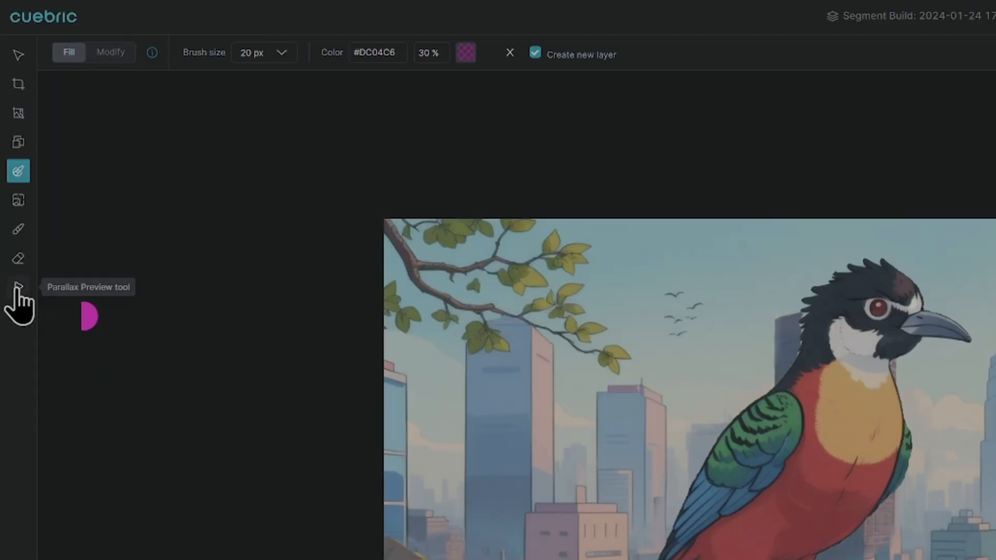
left_click(17, 286)
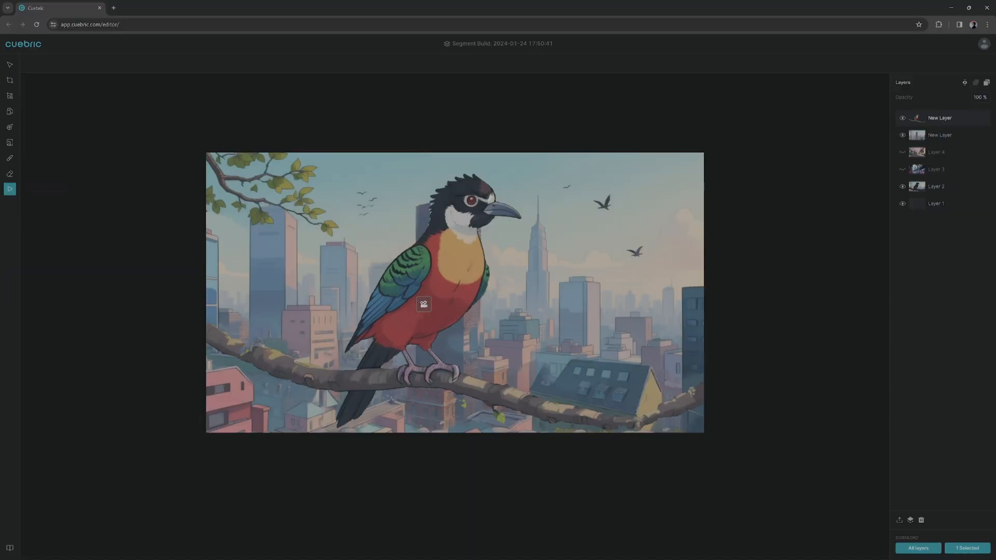